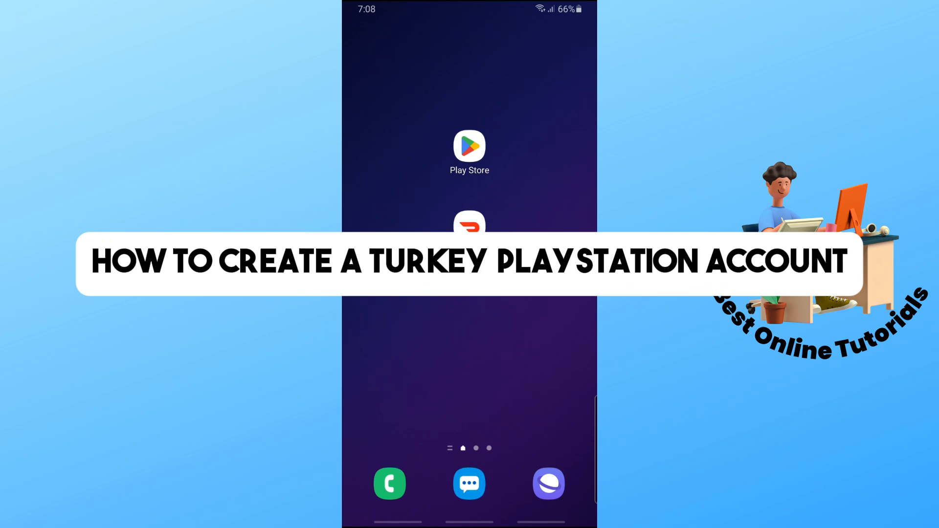
# Swipe up on the home screen to reveal the app drawer.
pyautogui.scroll(3)
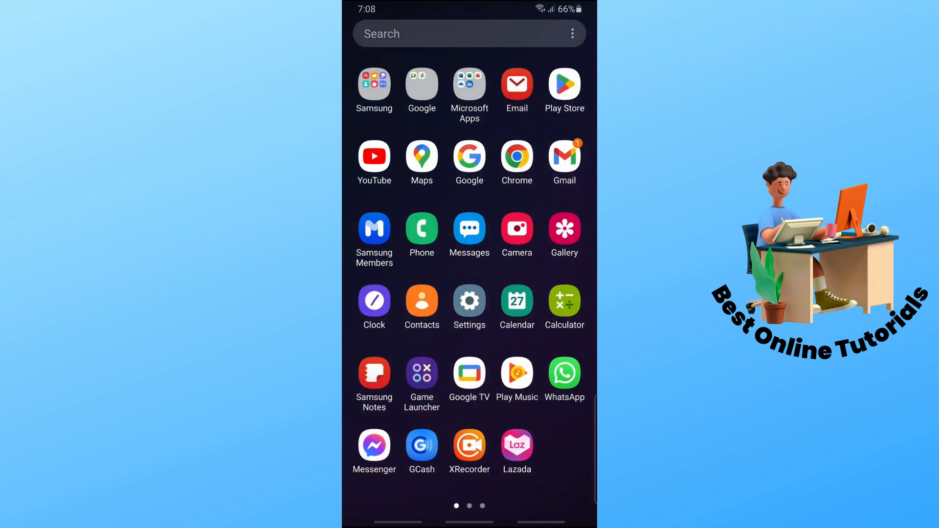
# Search the Play Store for 'vpn' and browse the results.
pyautogui.click(563, 85)
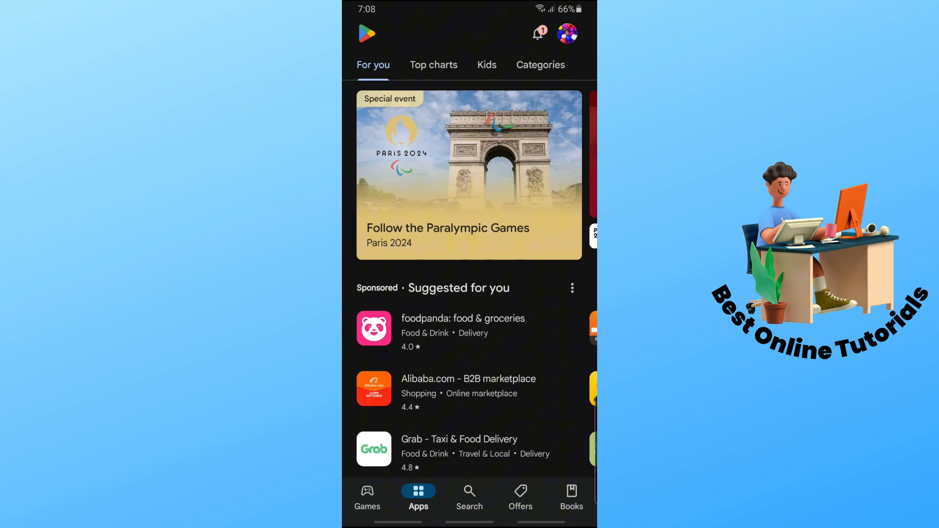
pyautogui.click(469, 495)
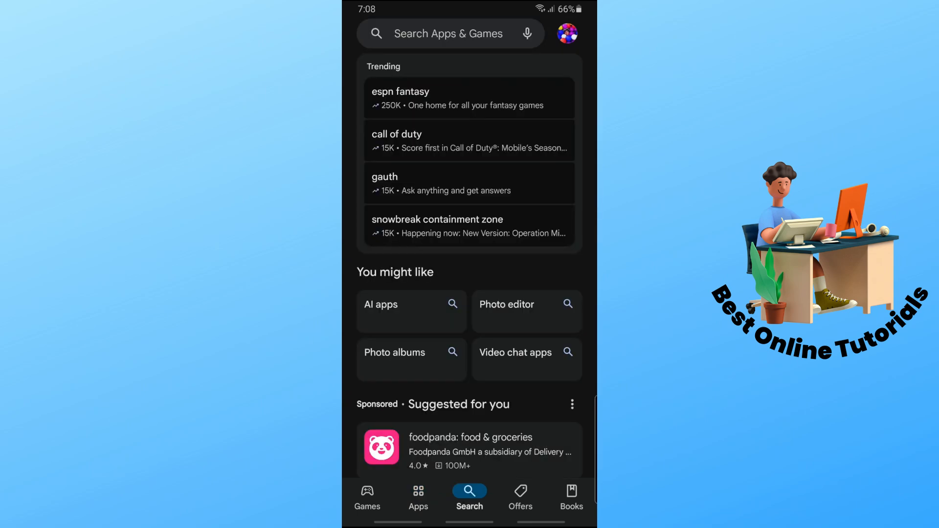
pyautogui.click(449, 33)
pyautogui.write('vpn')
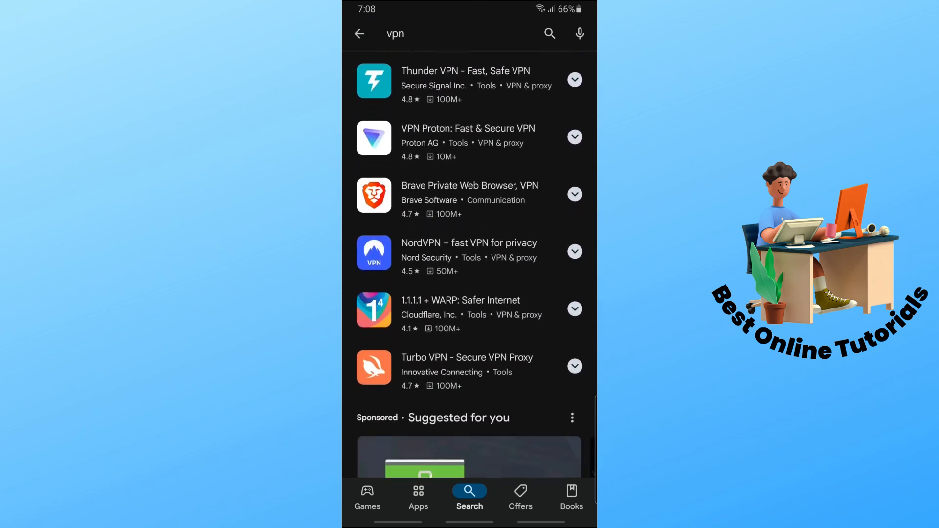
pyautogui.scroll(-3)
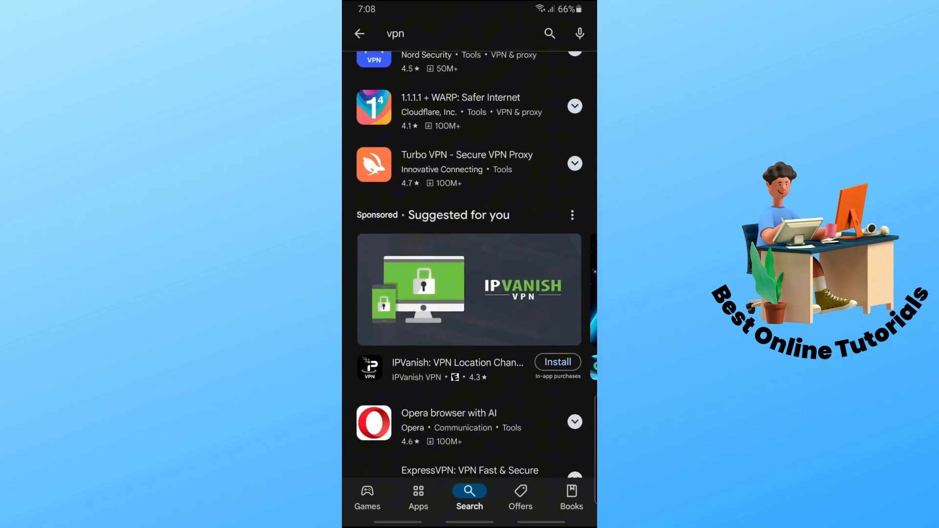
pyautogui.scroll(-3)
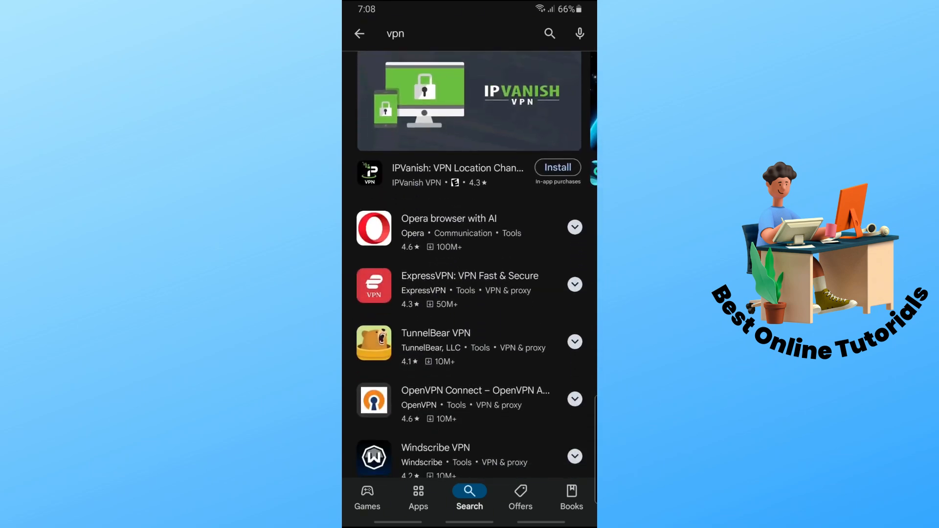
# Search for 'surfshark', open the Surfshark VPN listing and launch the installed app.
pyautogui.click(420, 34)
pyautogui.write('surfshark')
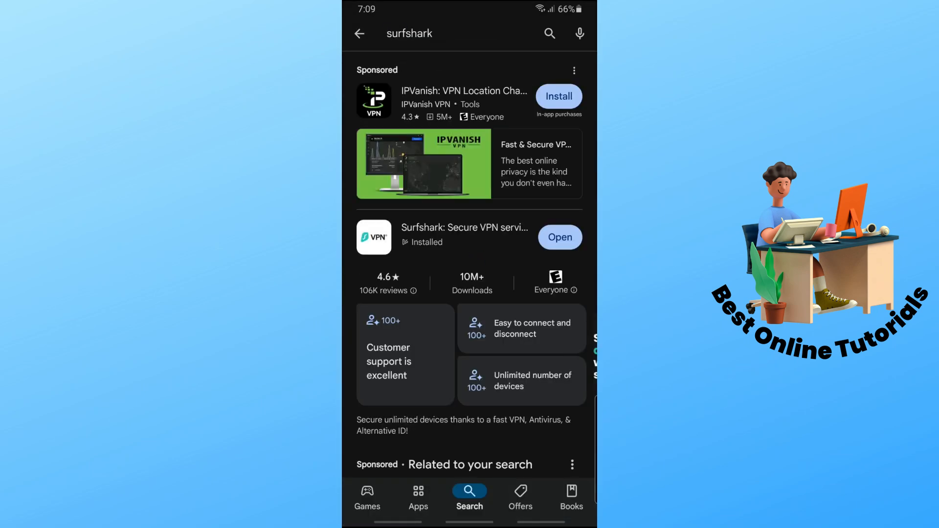
pyautogui.click(464, 228)
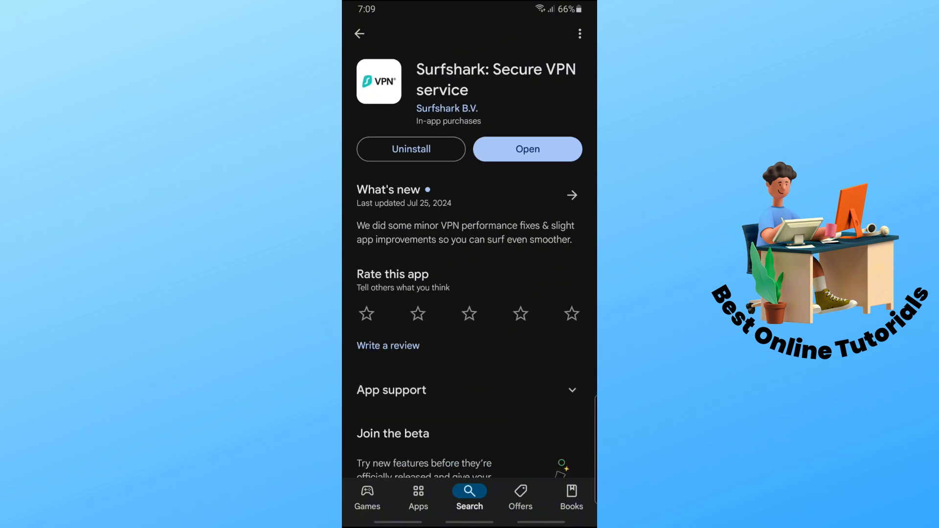
pyautogui.click(527, 148)
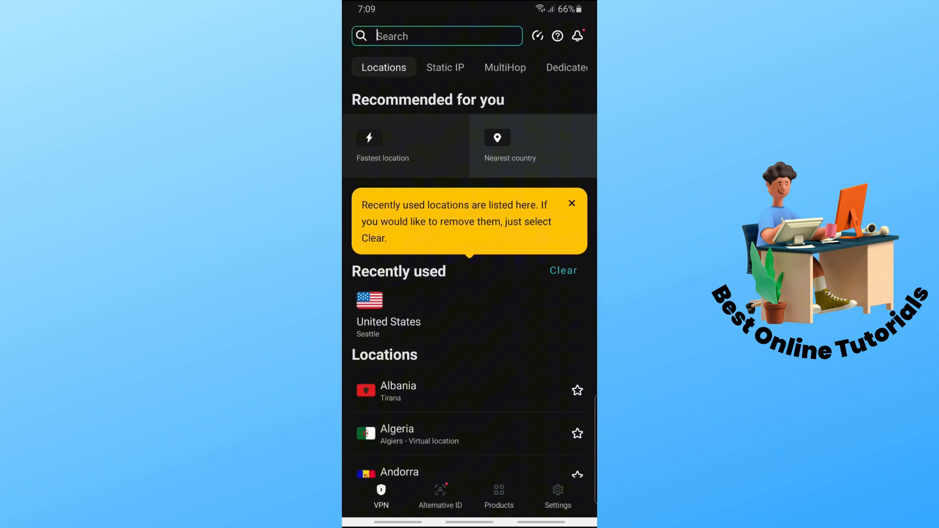
# Search Surfshark locations for 'turkey' and connect to the Türkiye server.
pyautogui.write('turkey')
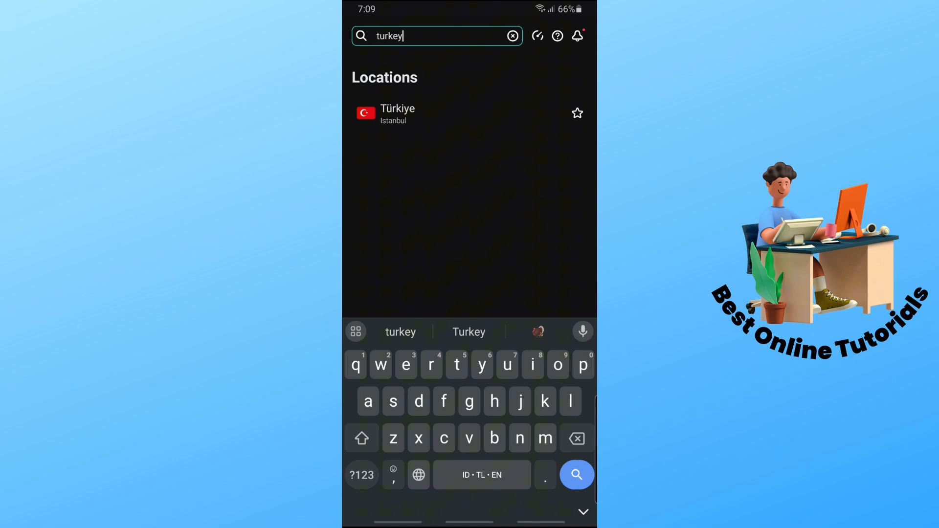
pyautogui.click(399, 113)
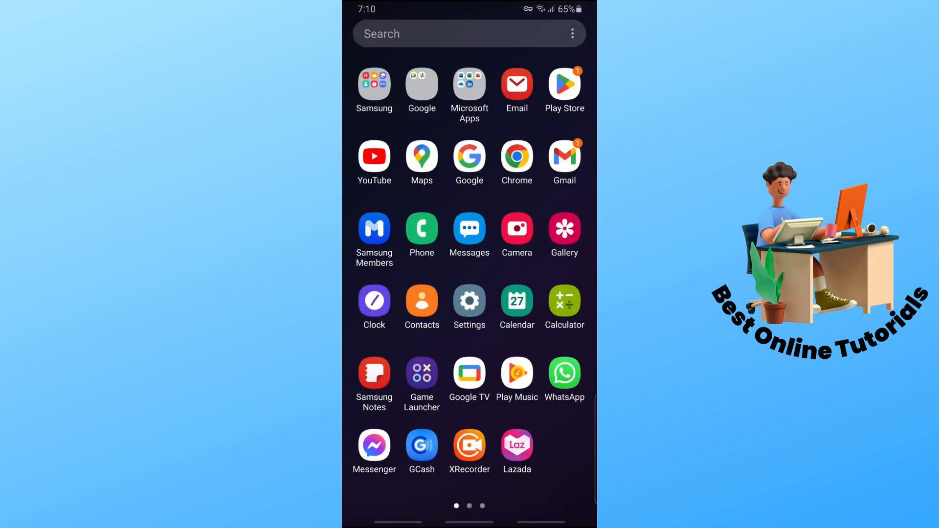
# Launch Chrome, go to PlayStation sign-in and start Create an Account.
pyautogui.click(516, 156)
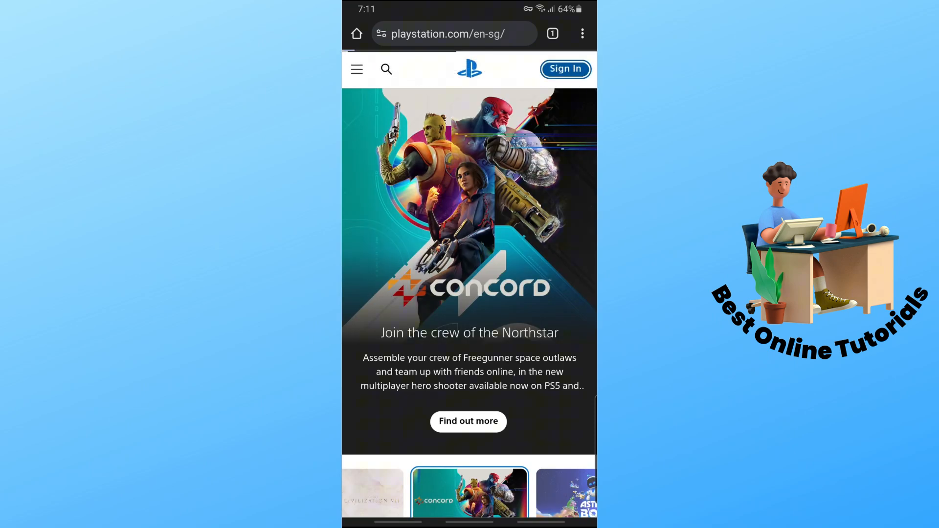
pyautogui.click(564, 69)
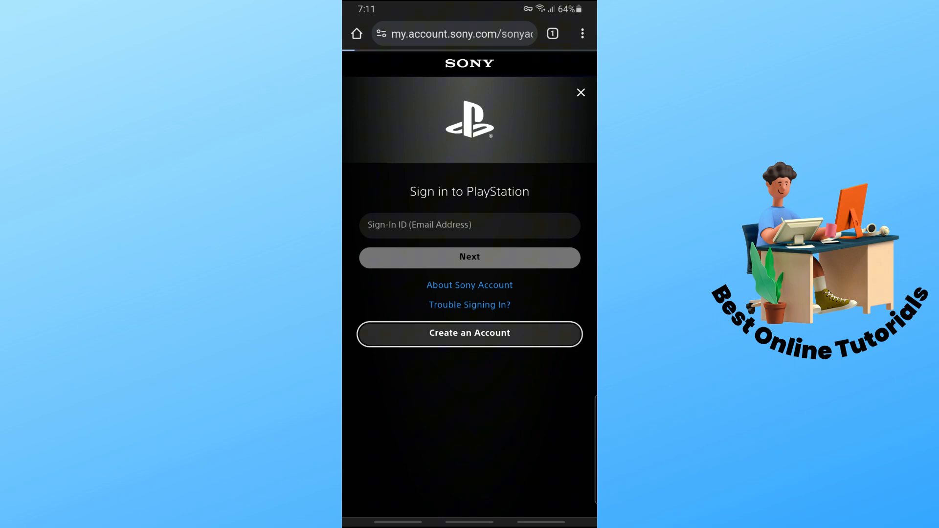
pyautogui.click(470, 333)
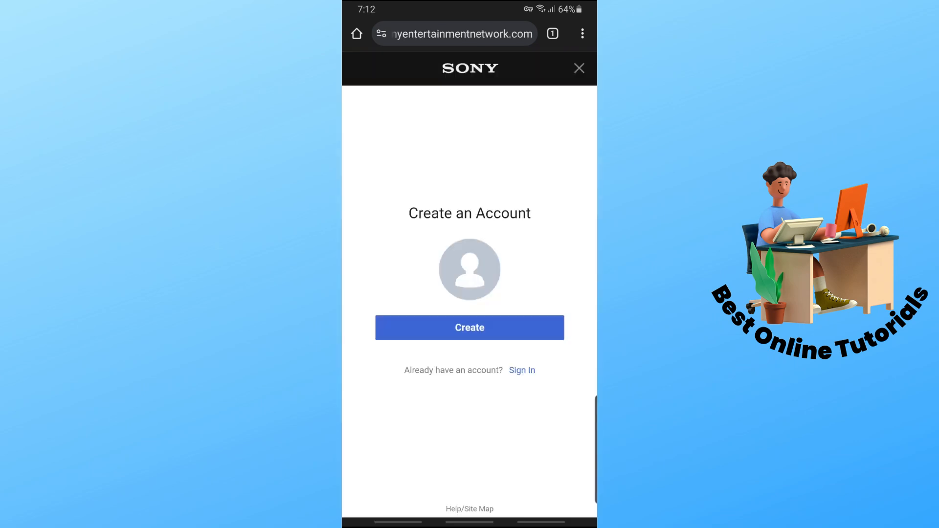
# Start the sign-up form and choose Turkey as the Country/Region.
pyautogui.click(469, 328)
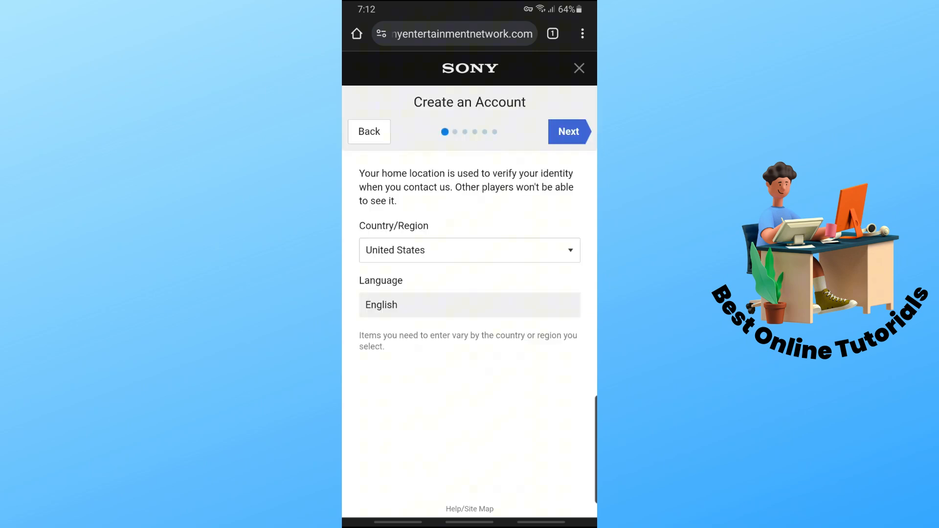
pyautogui.click(469, 249)
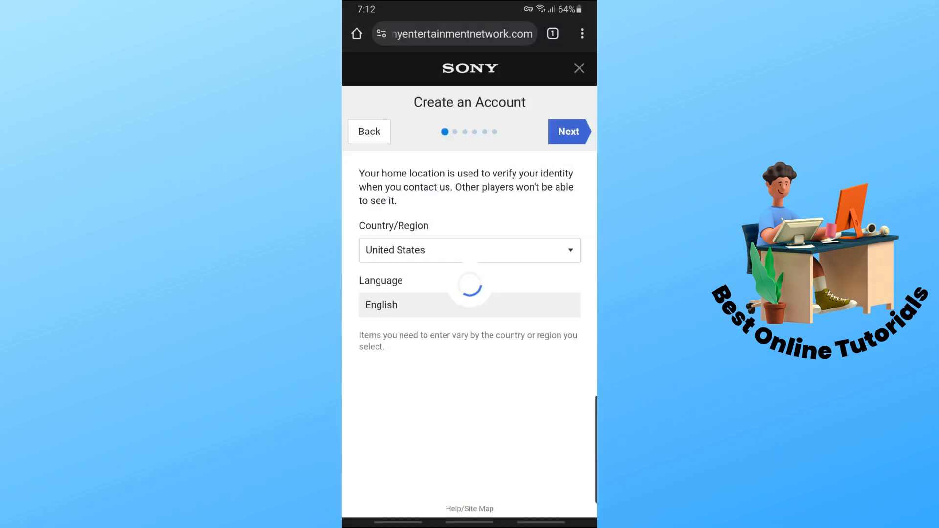
pyautogui.click(470, 249)
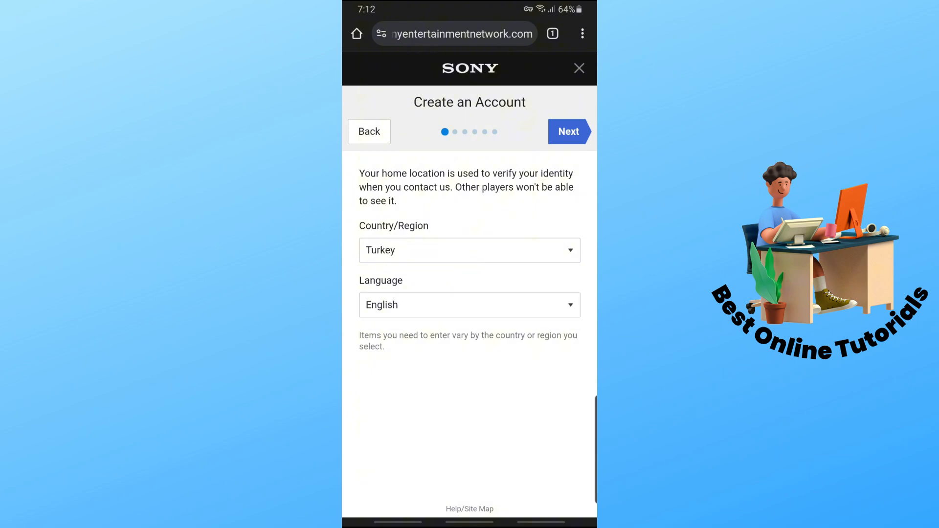
pyautogui.click(567, 131)
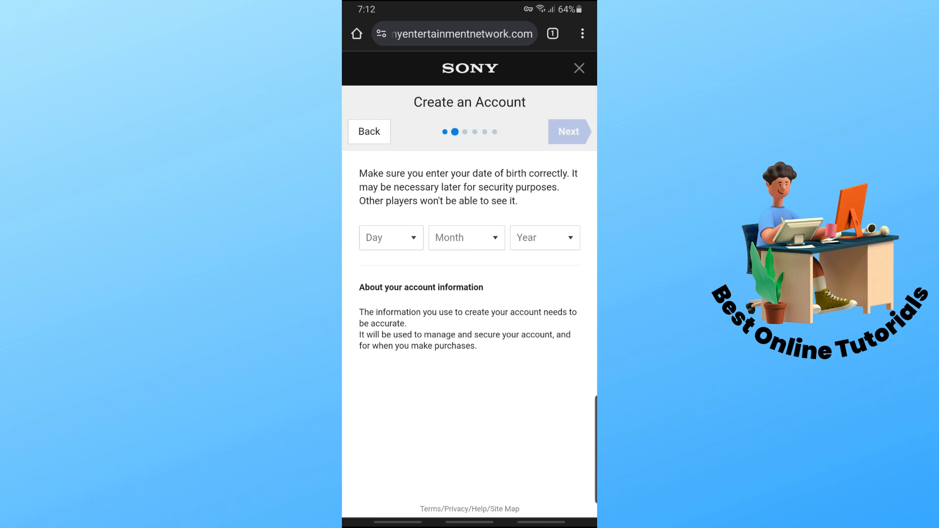
# Enter the date of birth 3 / 1 / 2000 and continue to the next step.
pyautogui.click(390, 236)
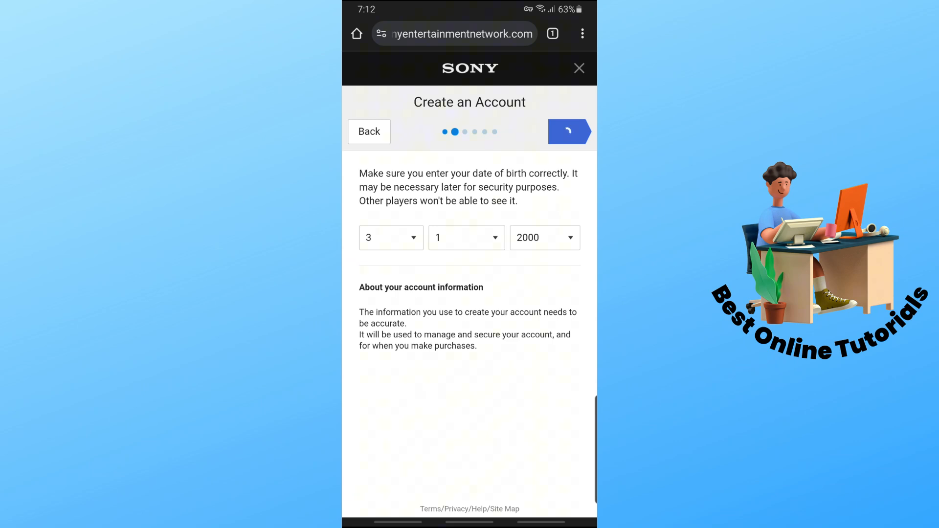
pyautogui.click(568, 131)
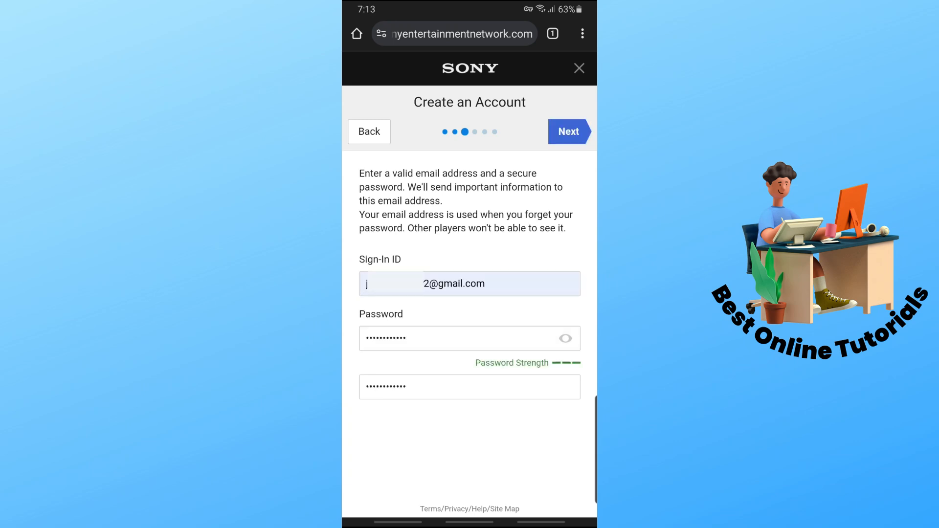
# Submit the email and password, fill the City on Residential Address and continue to Profile.
pyautogui.click(569, 131)
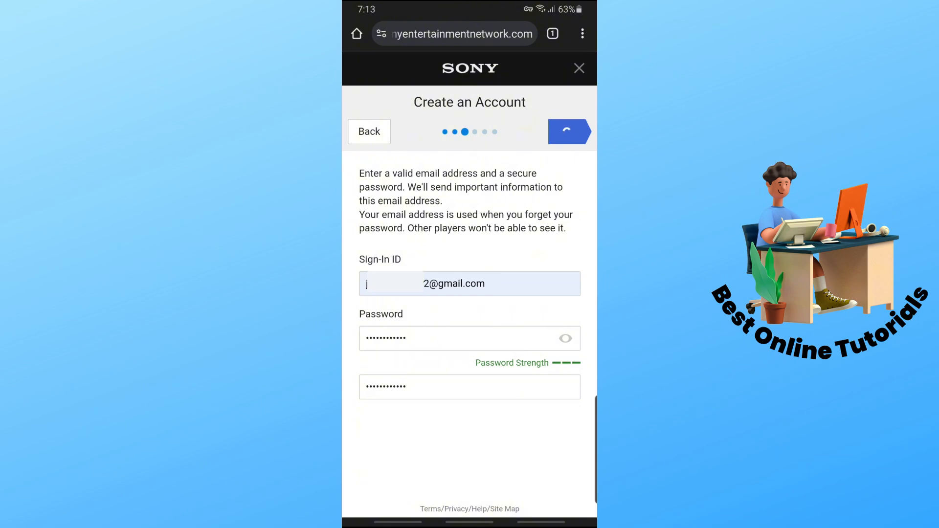
pyautogui.click(568, 131)
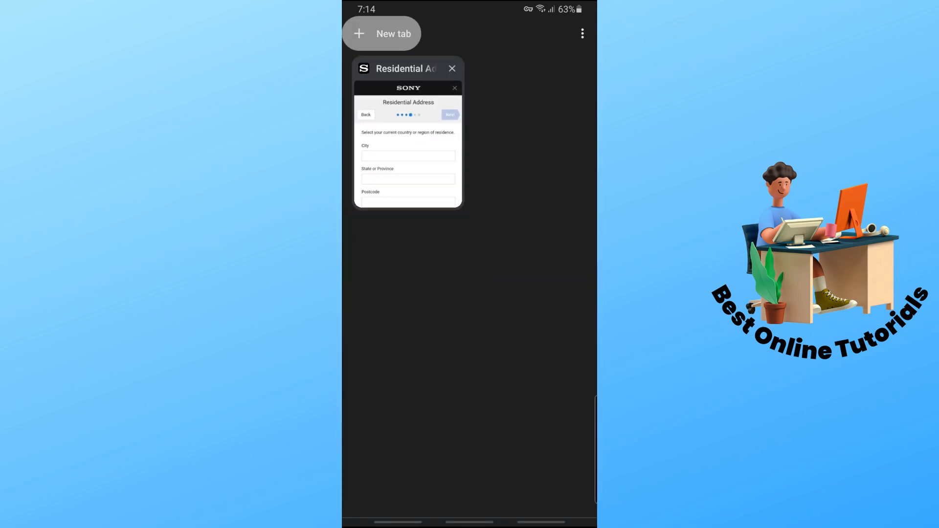
pyautogui.click(407, 135)
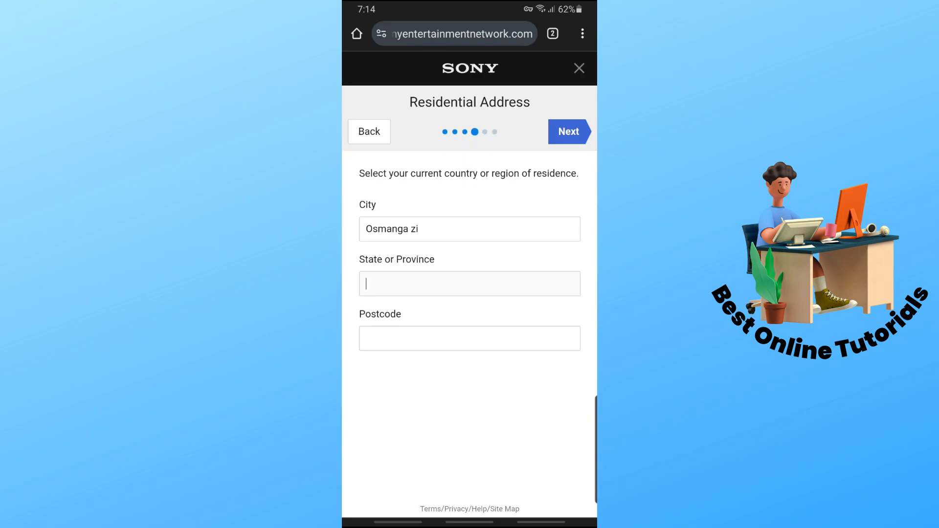
pyautogui.click(568, 131)
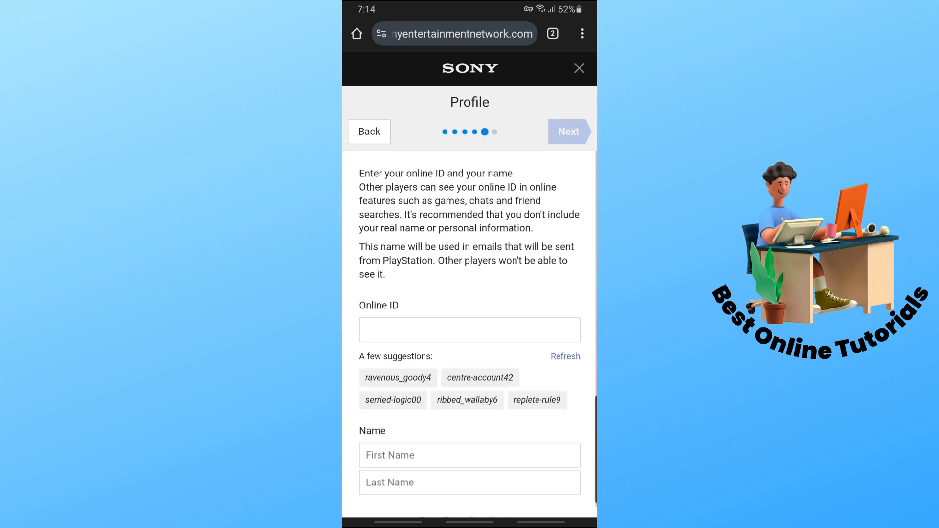
# Pick the first suggested Online ID, enter first and last name, then Agree and Create Account.
pyautogui.click(399, 378)
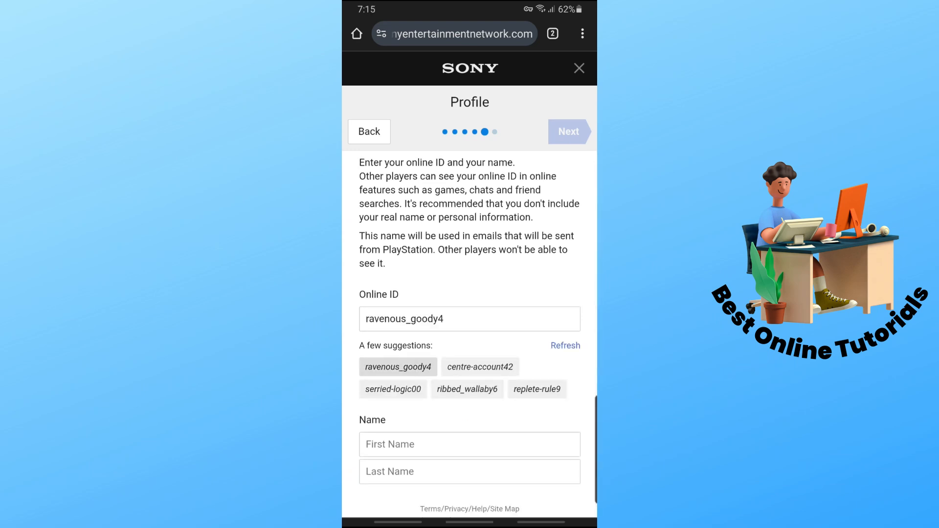
pyautogui.click(469, 444)
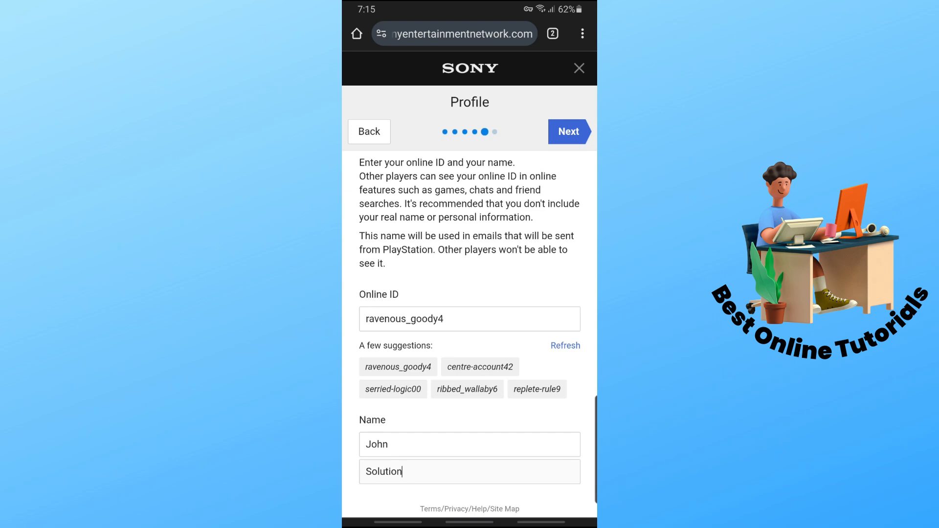
pyautogui.click(567, 131)
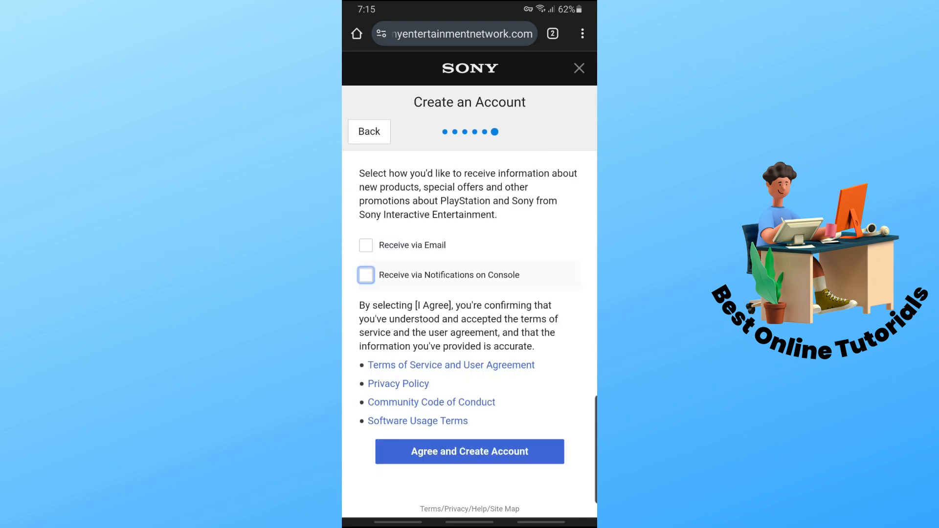
pyautogui.click(469, 452)
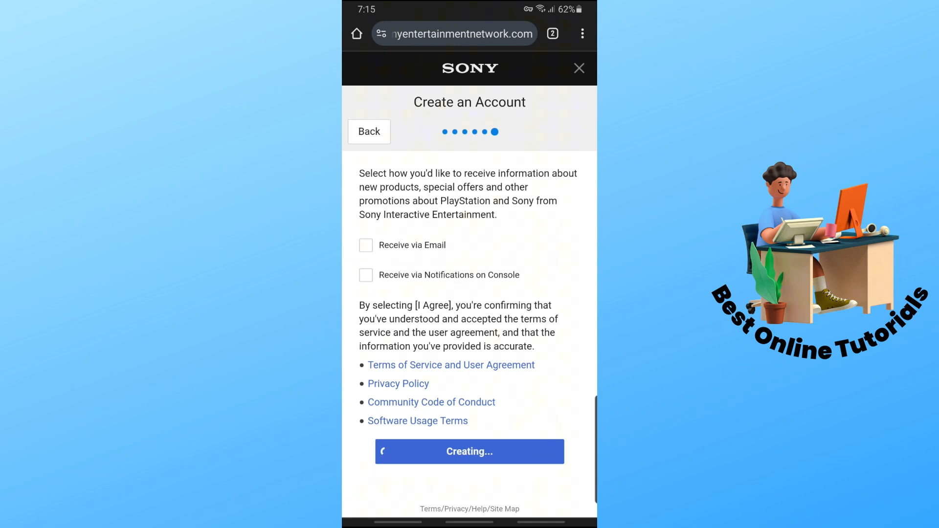